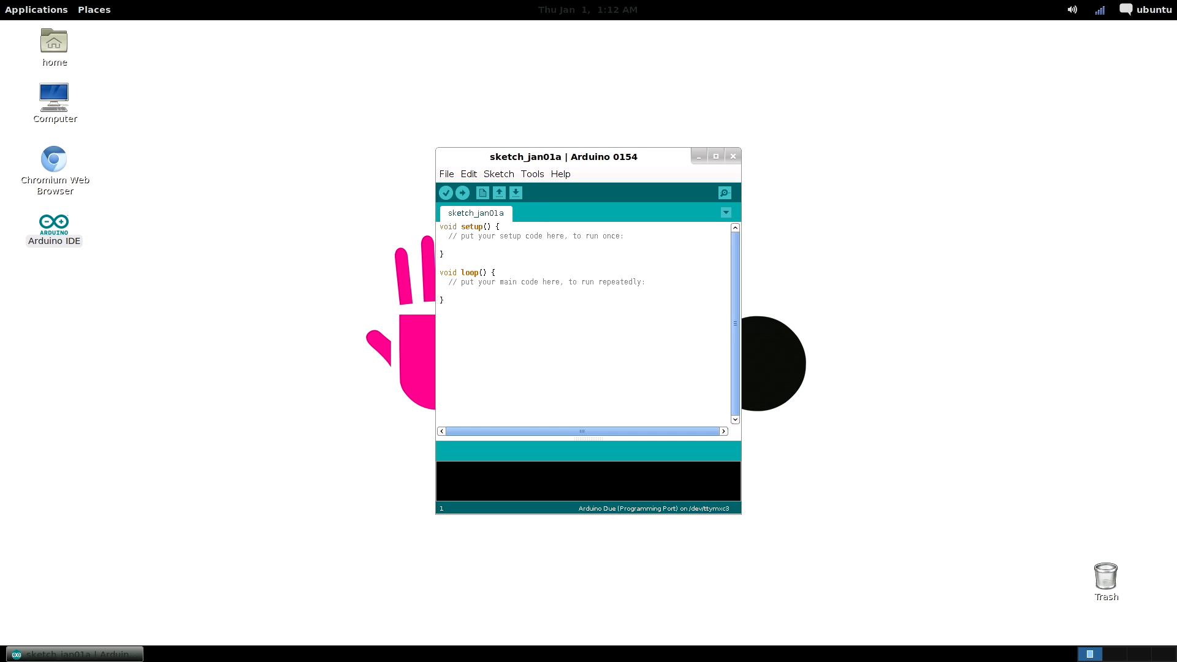
mouse_move(493, 264)
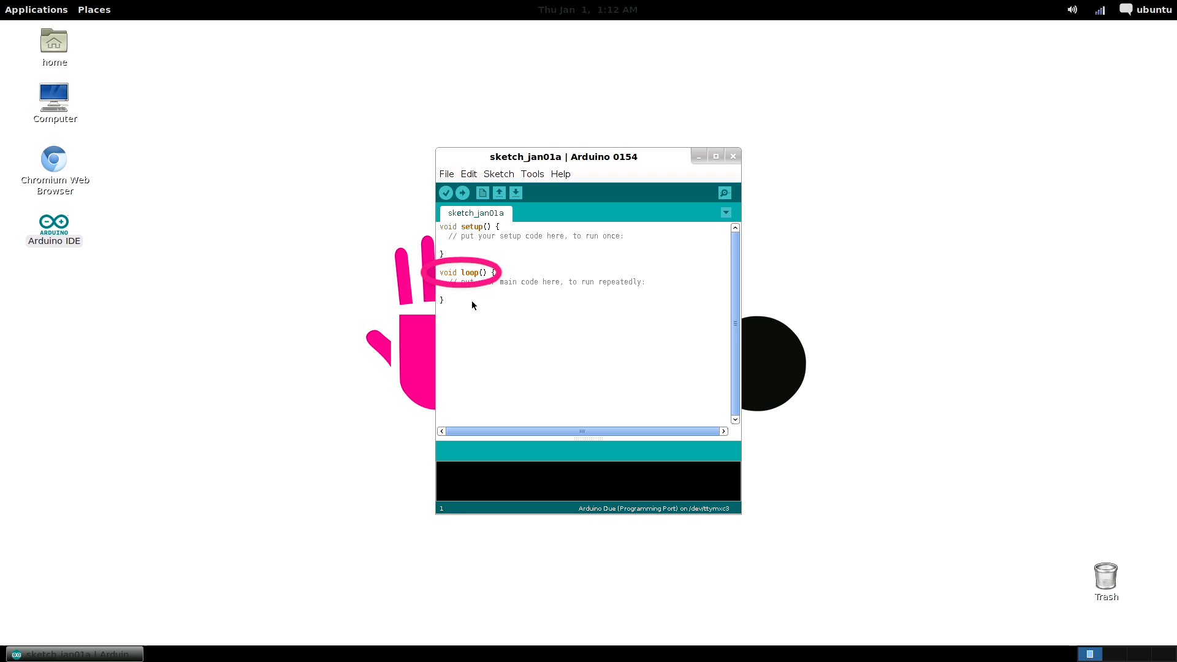
mouse_move(538, 265)
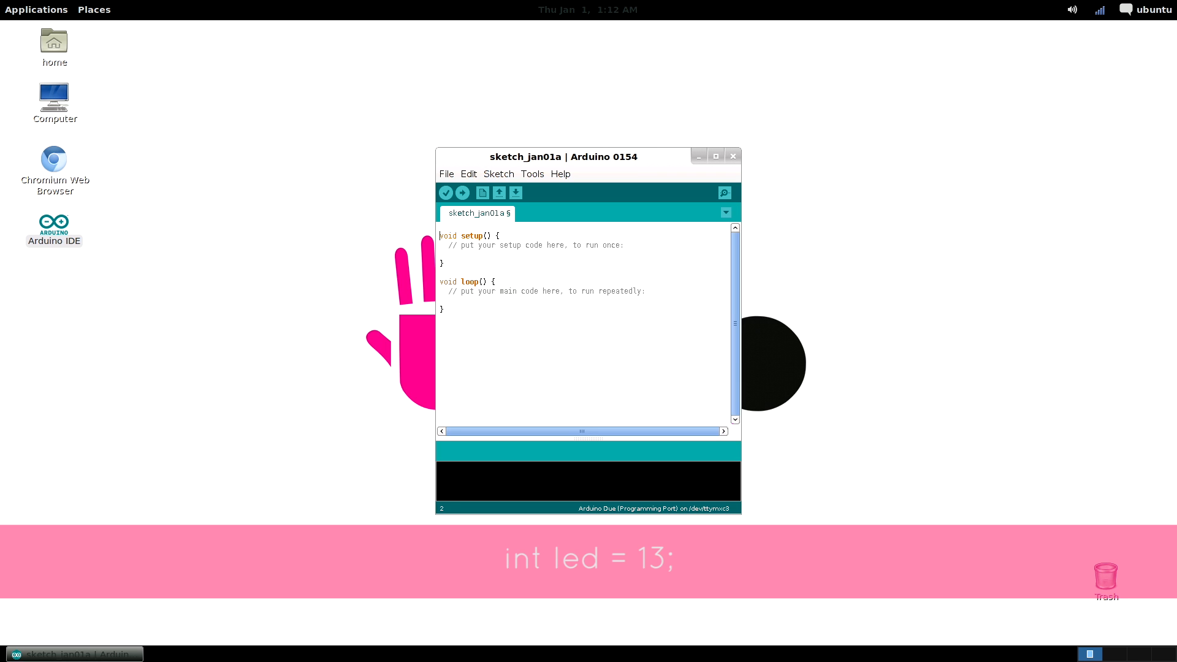
Declare 'int led = 13;' on the first line of the sketch.
text(int)
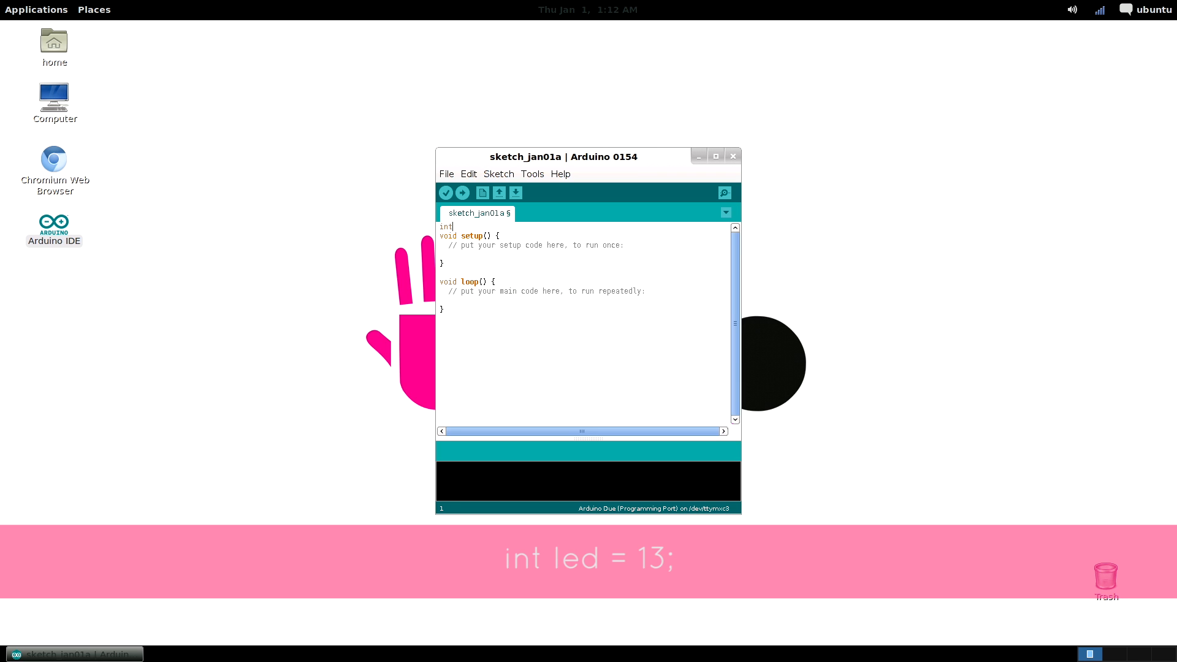
text(led =)
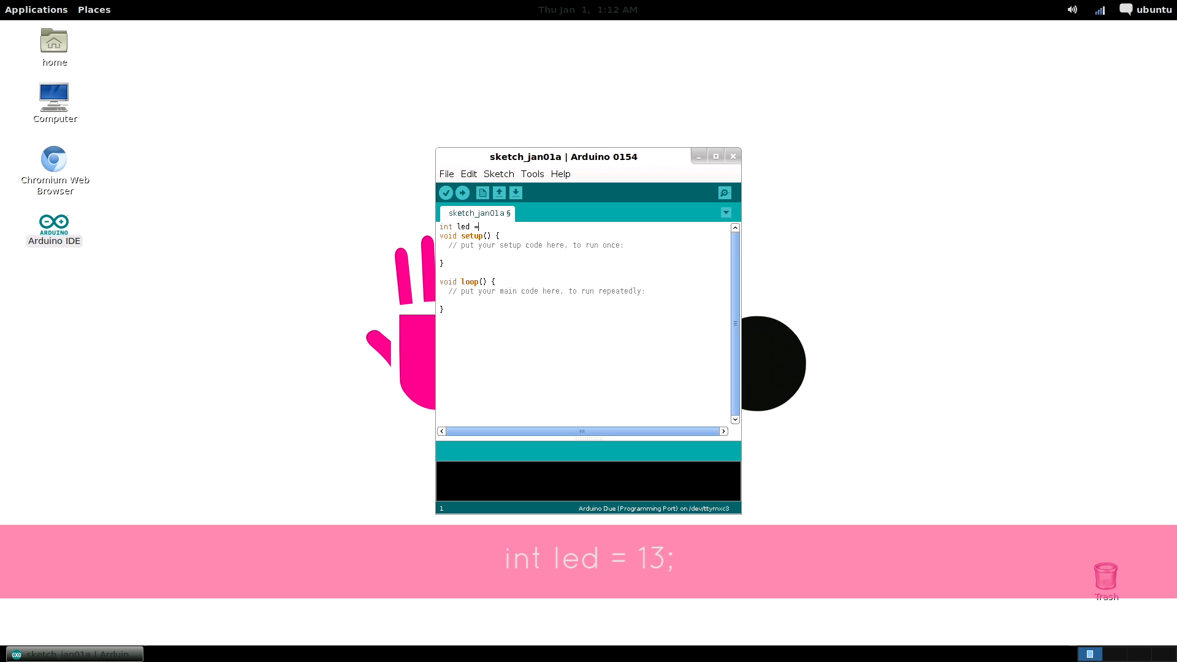
text(13;)
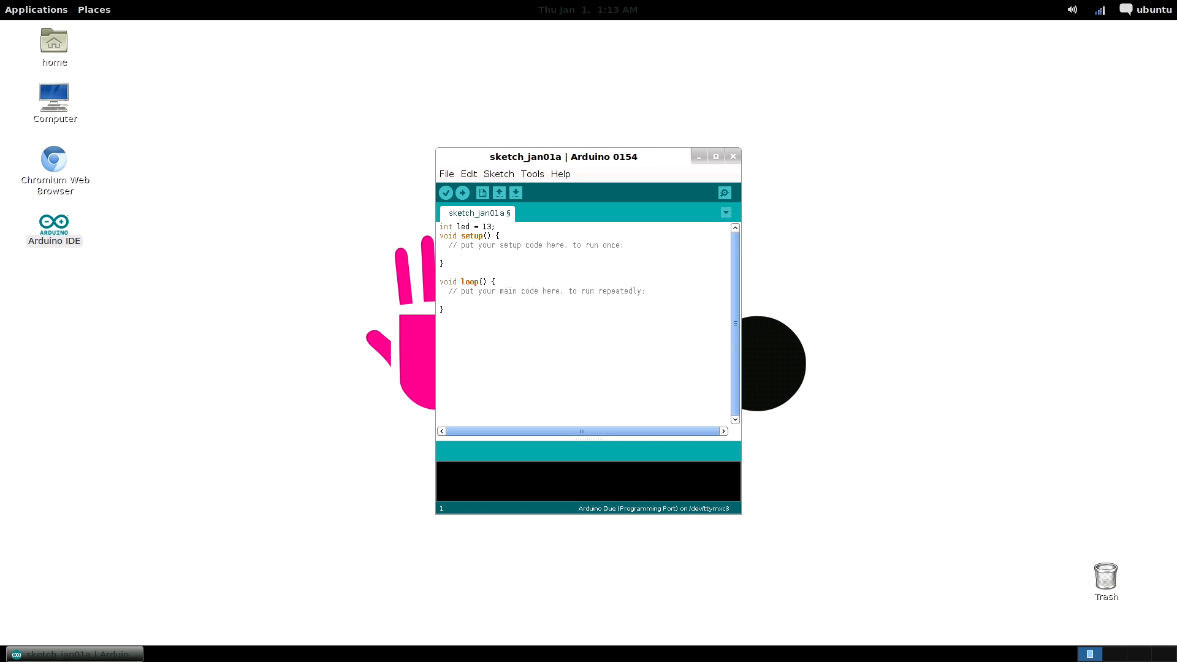
Add 'pinMode(led, OUTPUT);' inside setup().
text(pin)
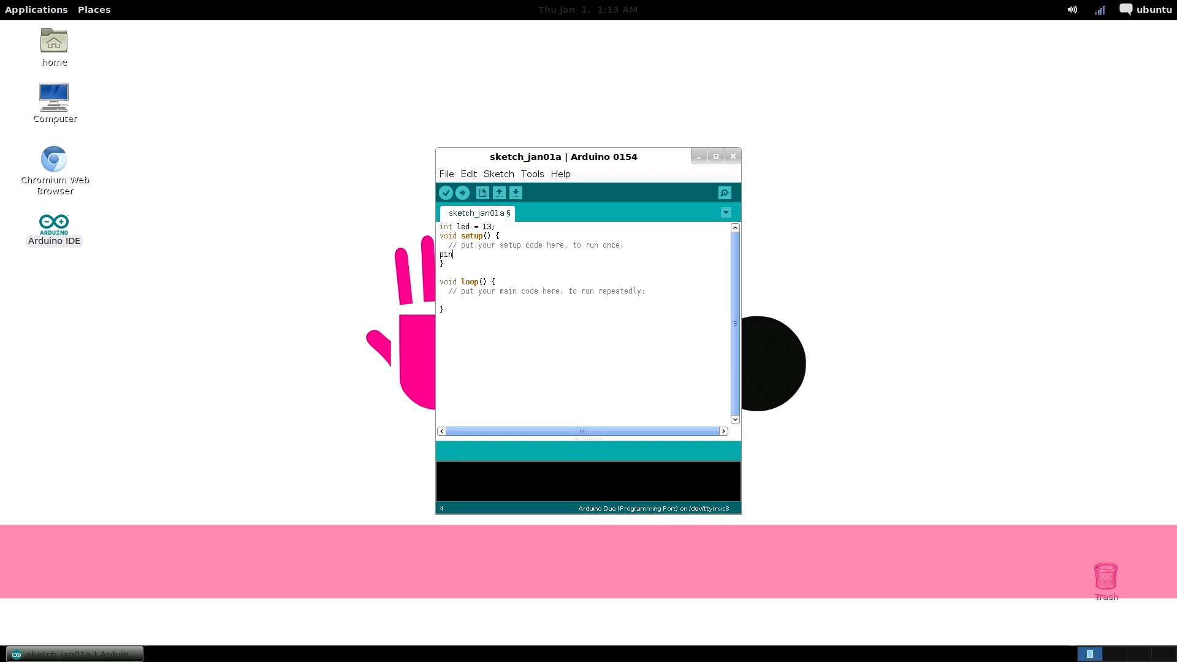
text(Mode(led,)
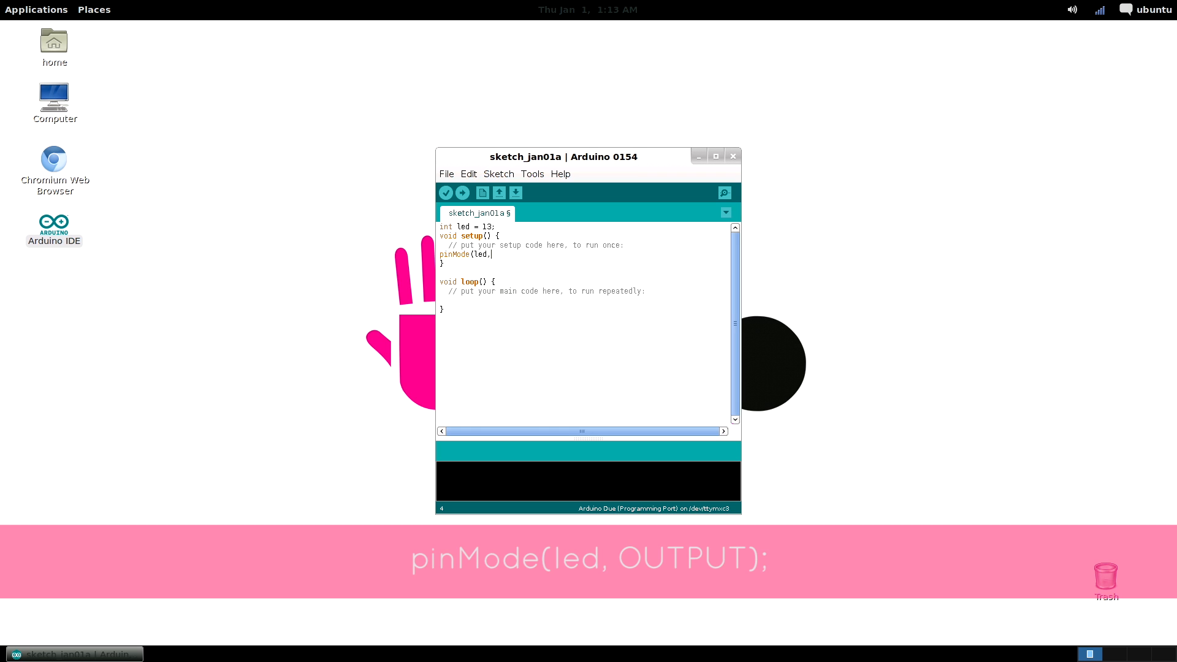
text(OUTPUT);)
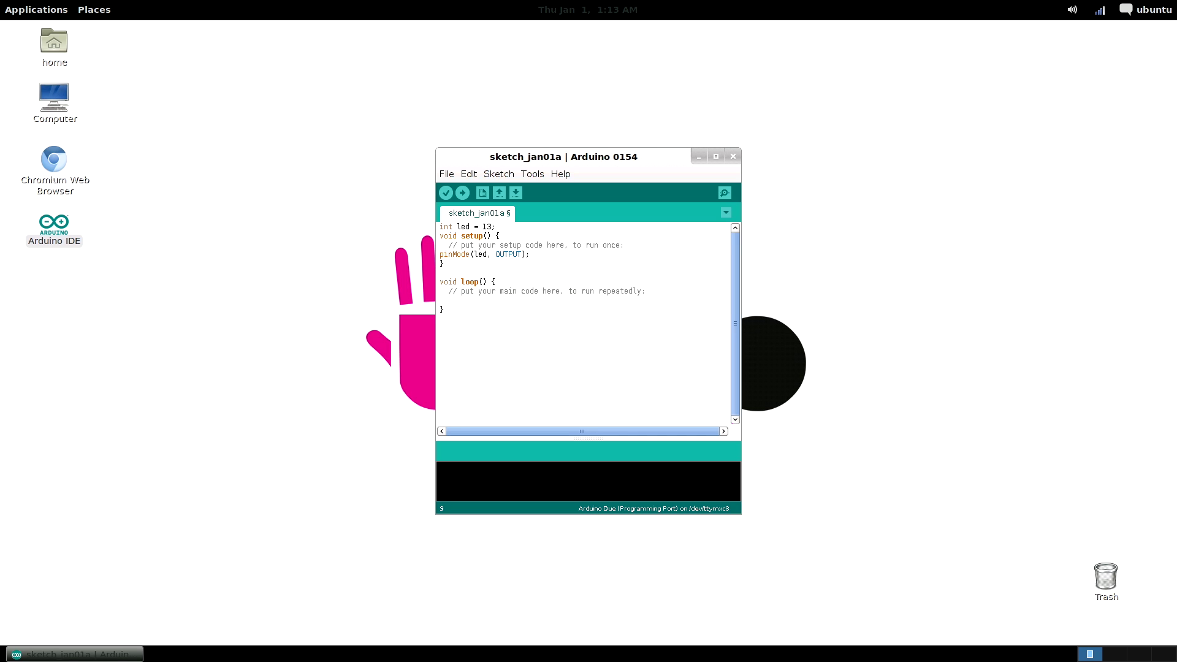
Add 'digitalWrite(led, HIGH);' inside loop() to turn the LED on.
text(digita)
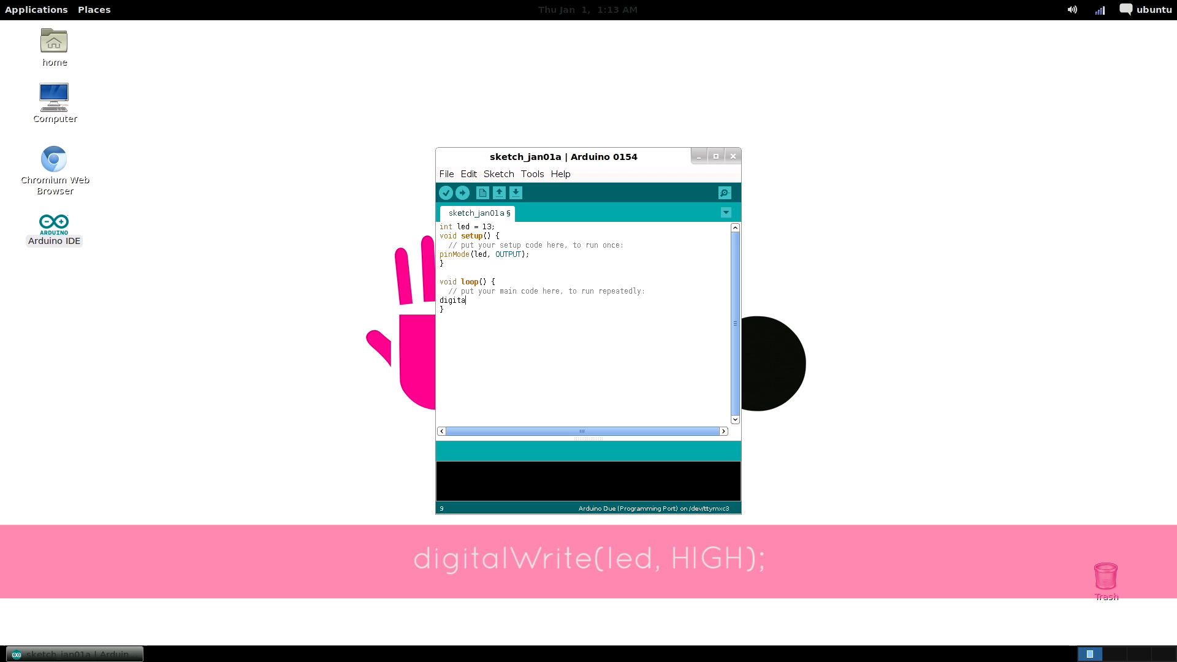
text(lWrite)
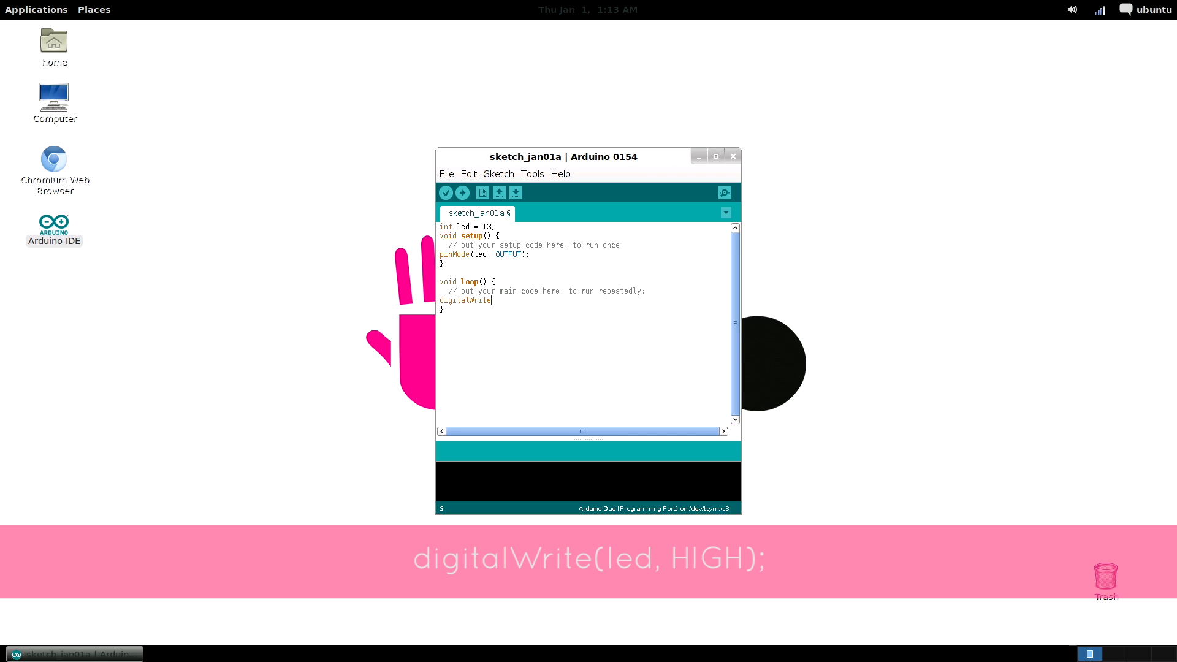
text((led,)
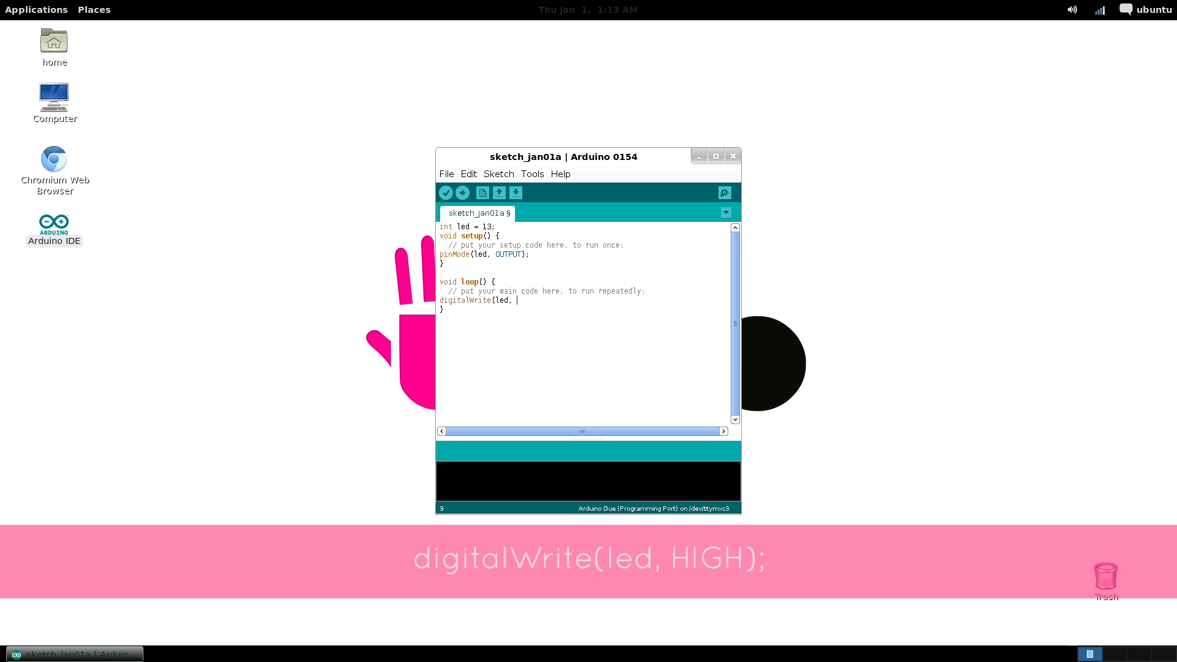
text(HIGH);)
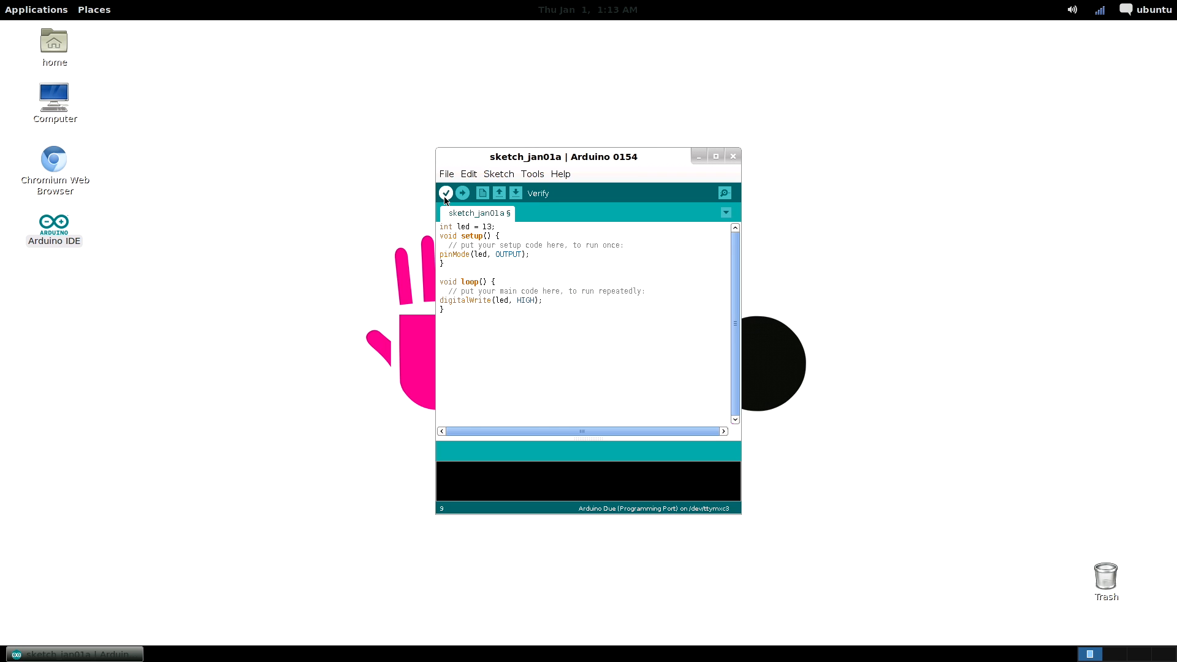
mouse_move(462, 193)
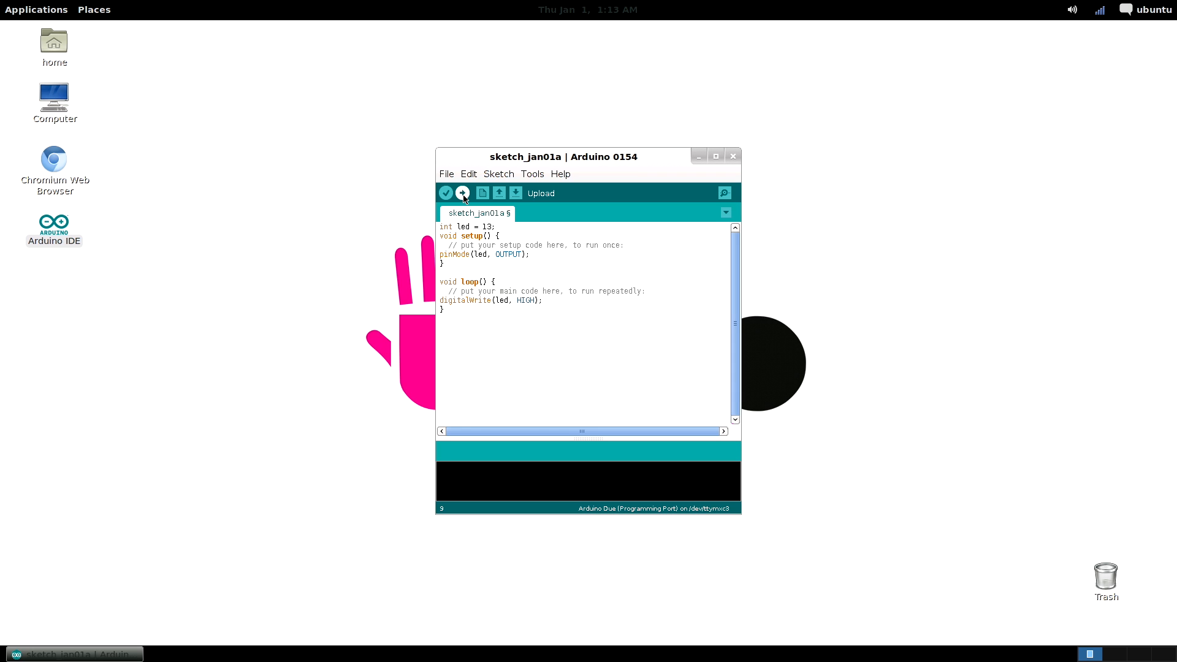
Upload the sketch to the Arduino Due and wait for 'Done uploading.'.
click(462, 193)
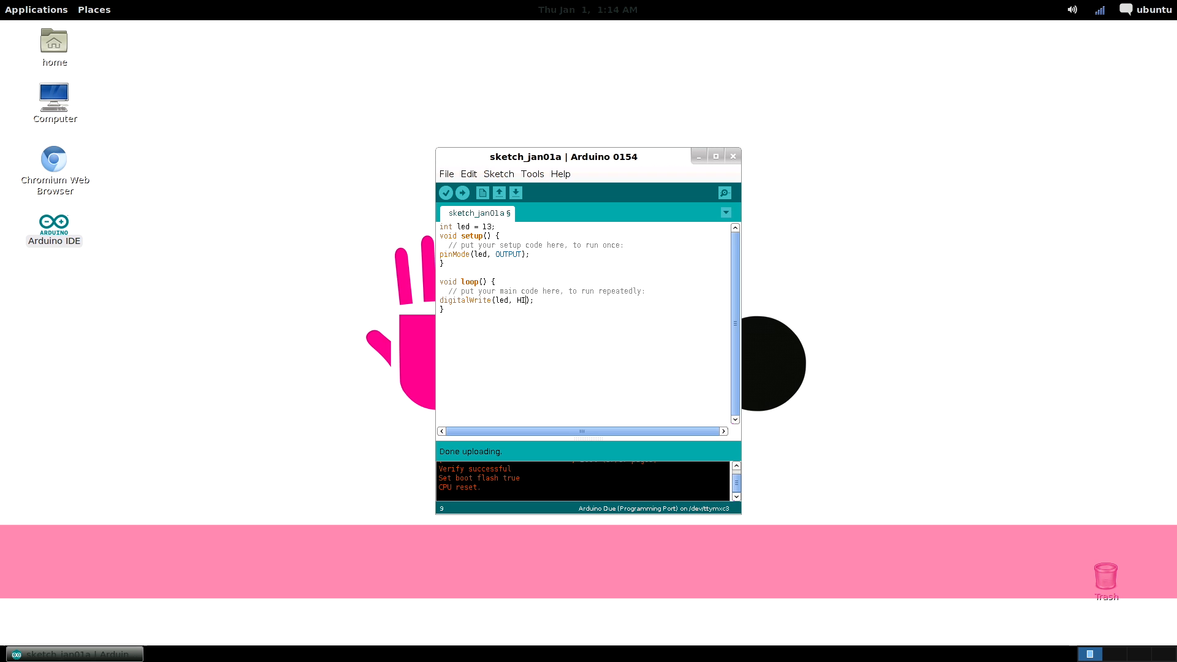
Trial-upload with LOW, then restore HIGH in digitalWrite and add an empty line below.
text(LOW)
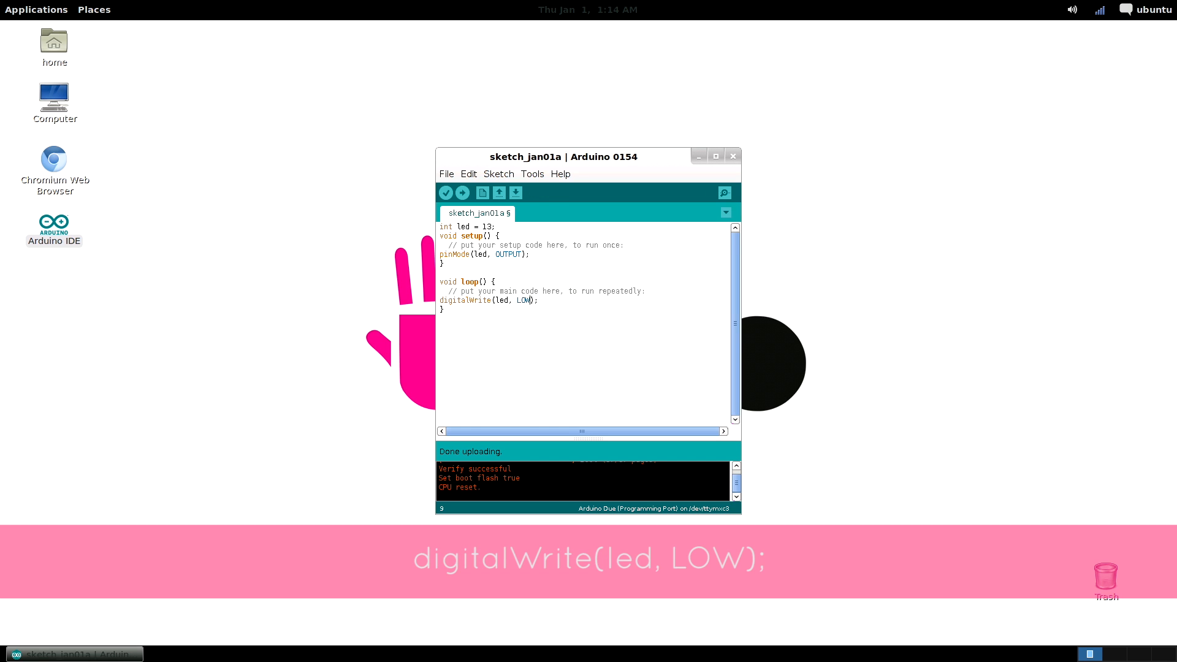
click(461, 193)
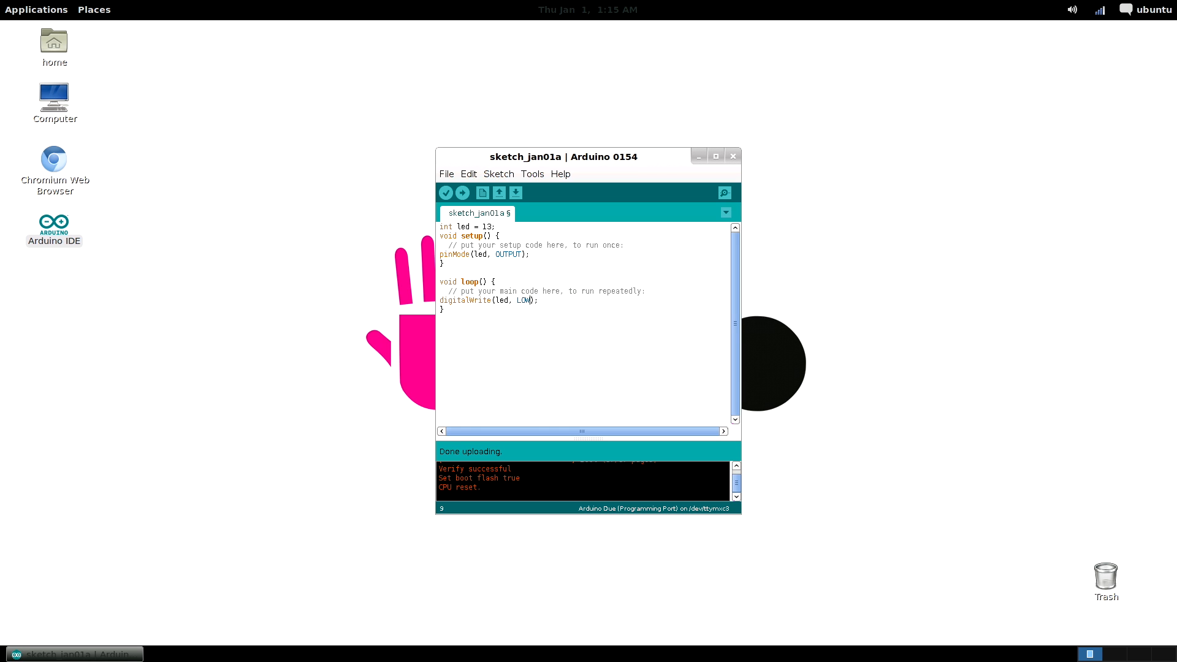
key(BackSpace)
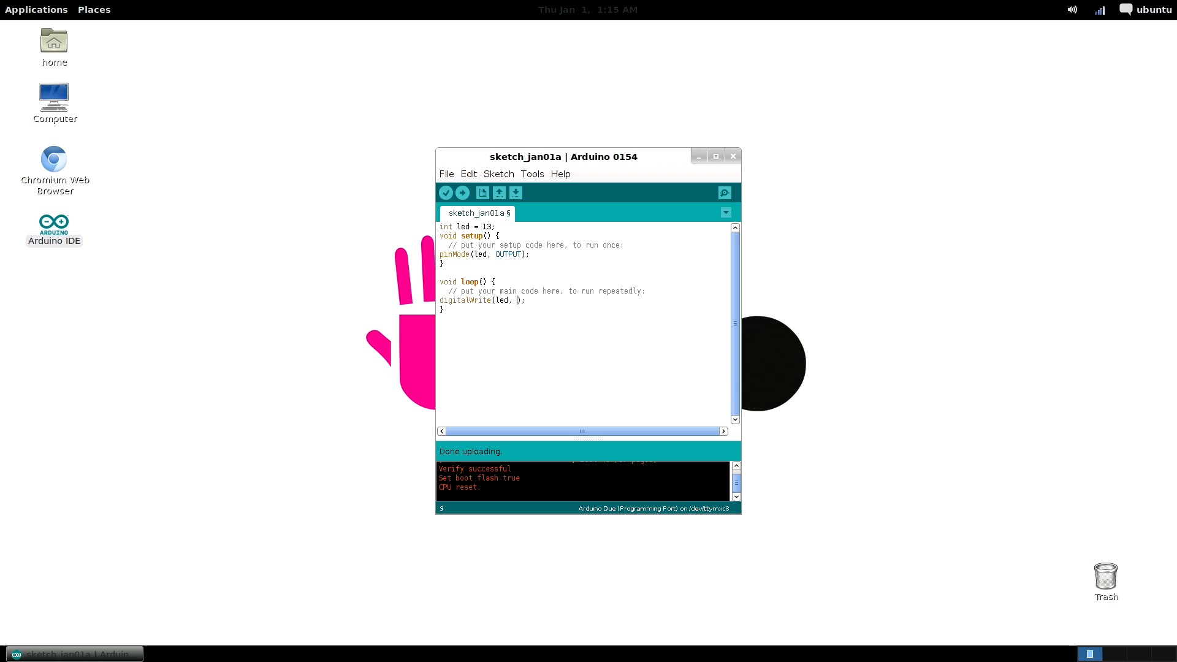
text(HIGH)
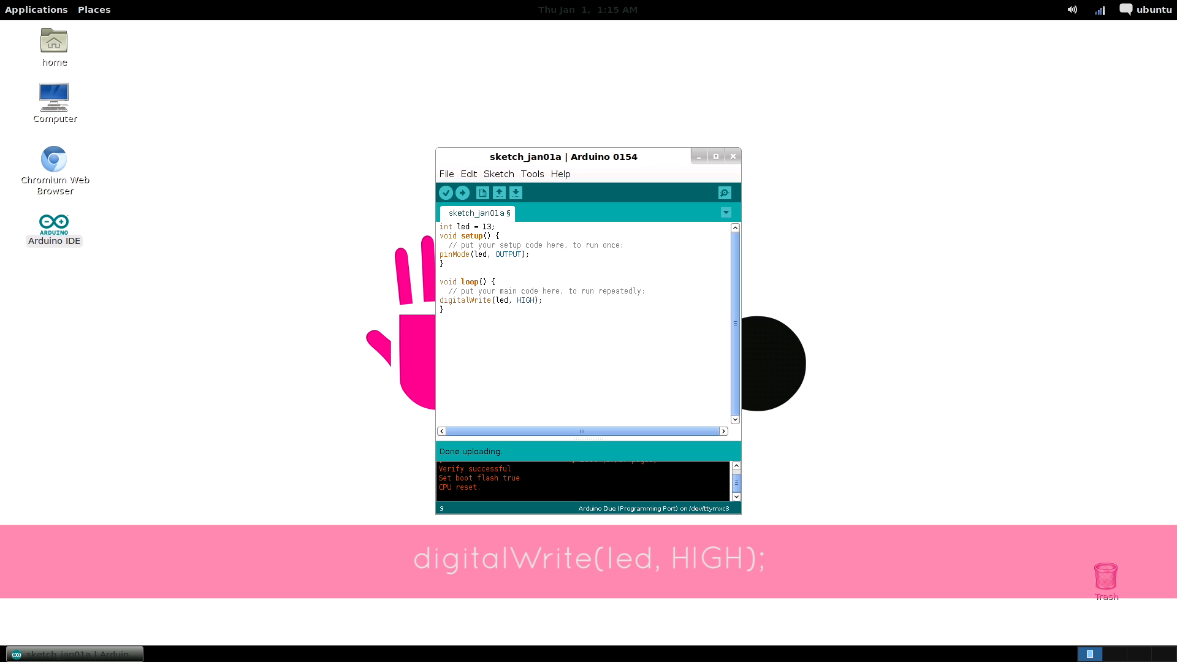
key(Return)
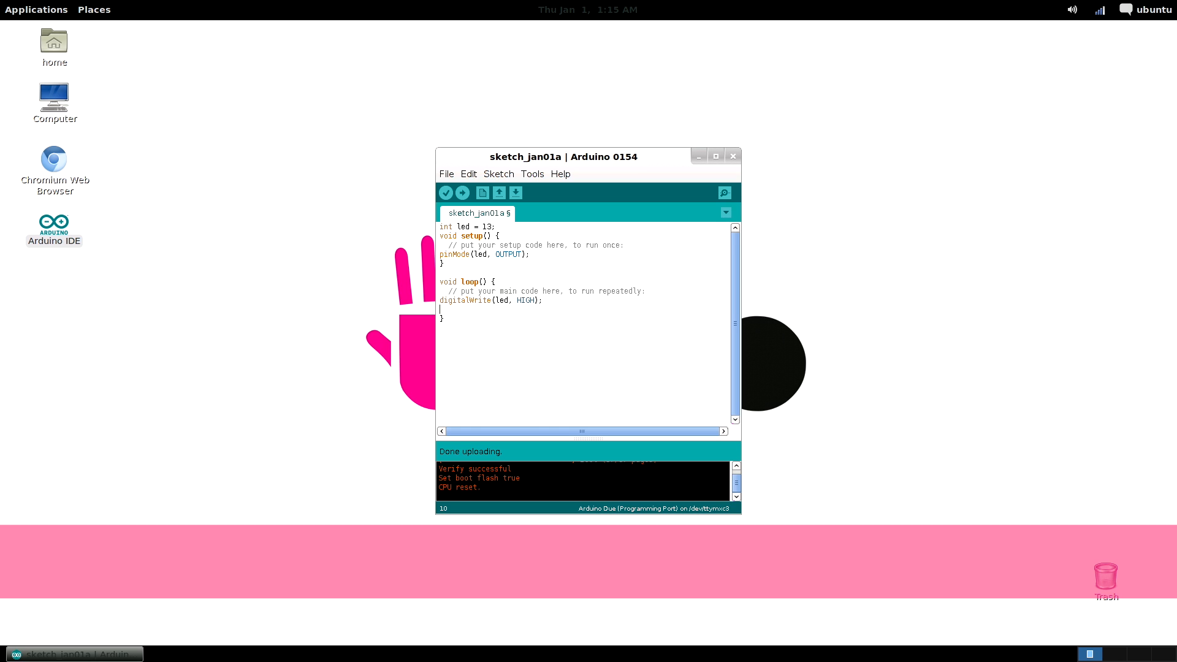
Add delay(1000), digitalWrite(led, LOW) and delay(1000) to loop(), then start uploading.
text(delay(1000);)
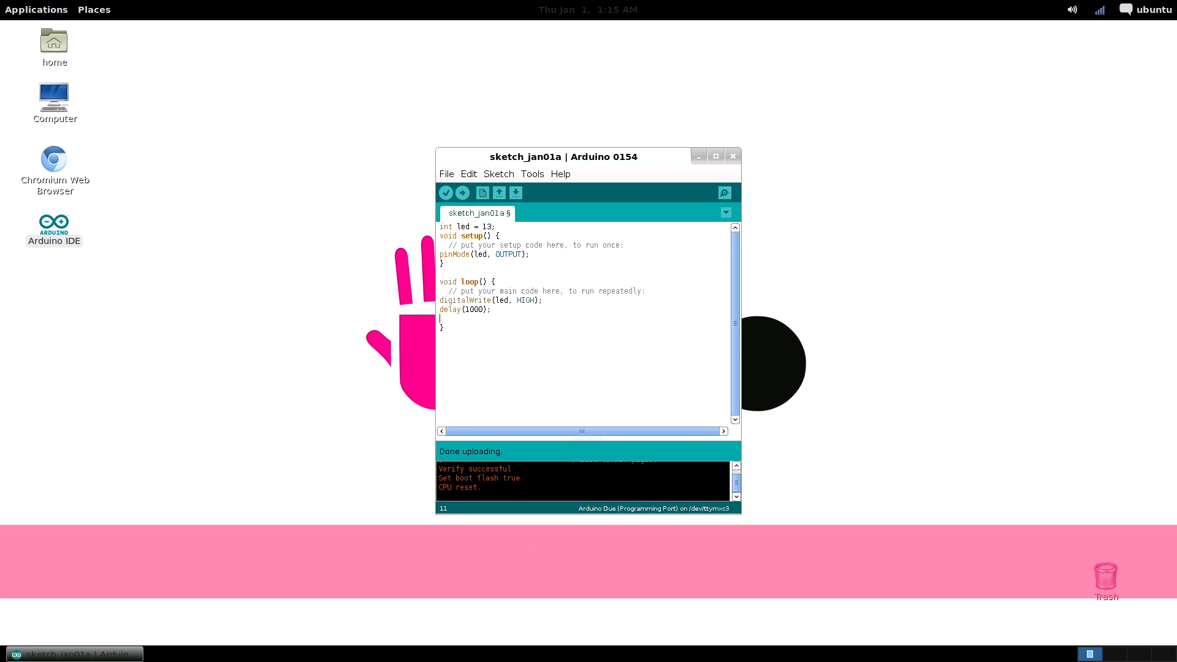
text(digital)
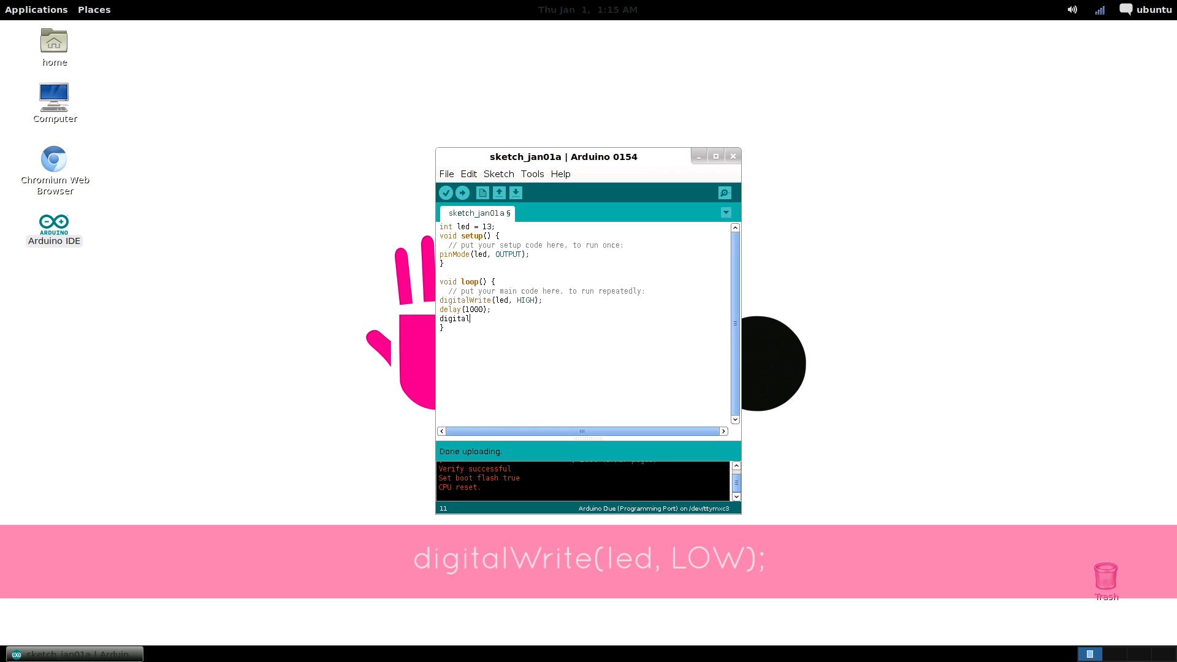
text(Write)
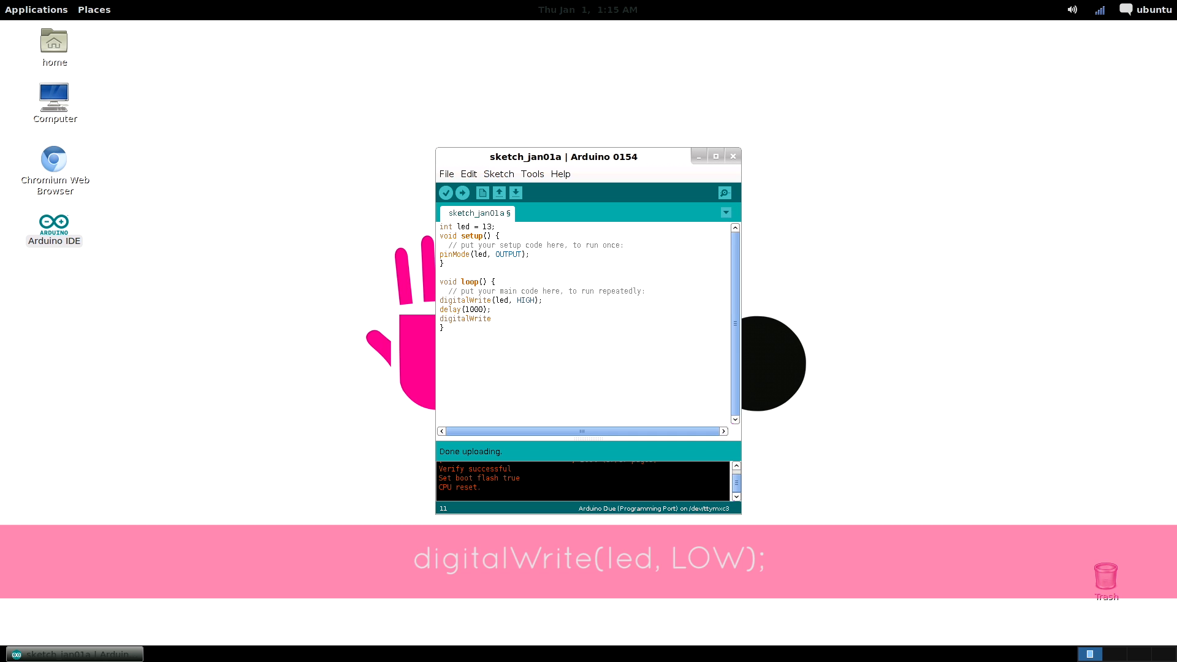
text((led,)
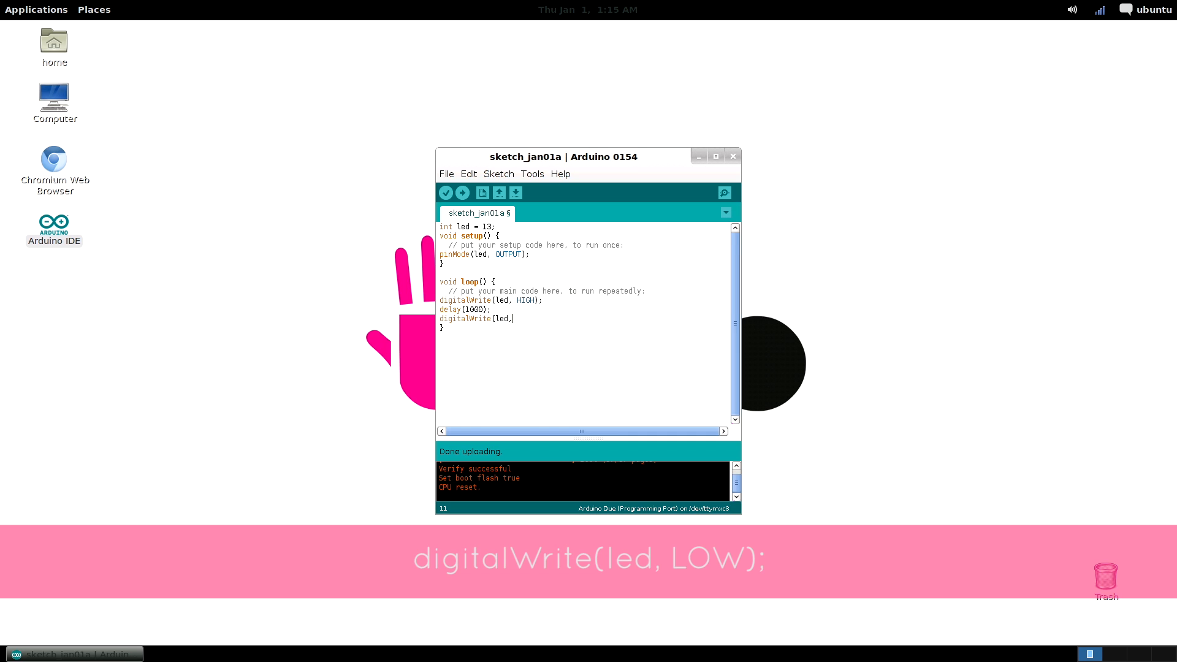
text(LOW);)
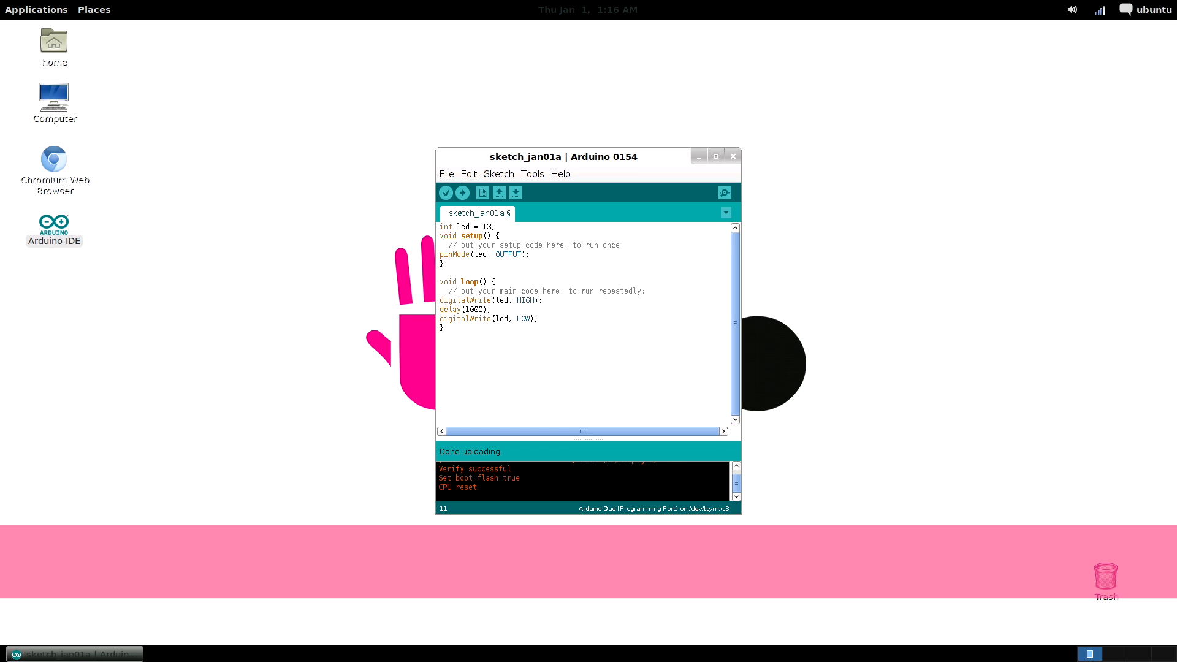
text(delay)
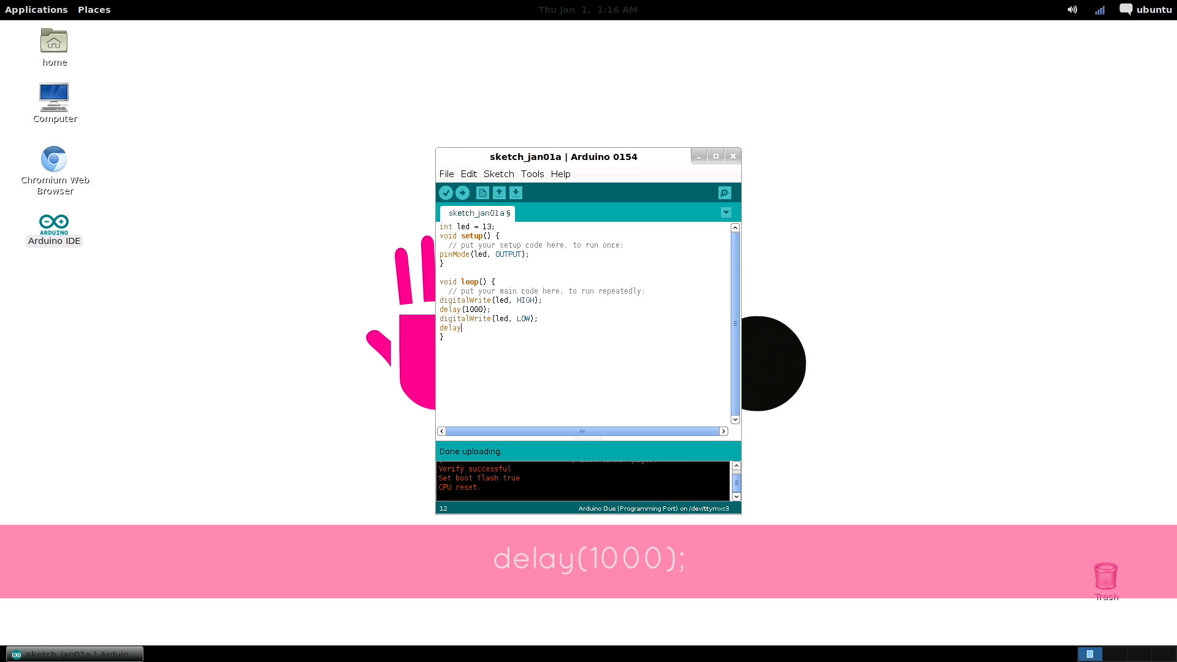
text((1000)
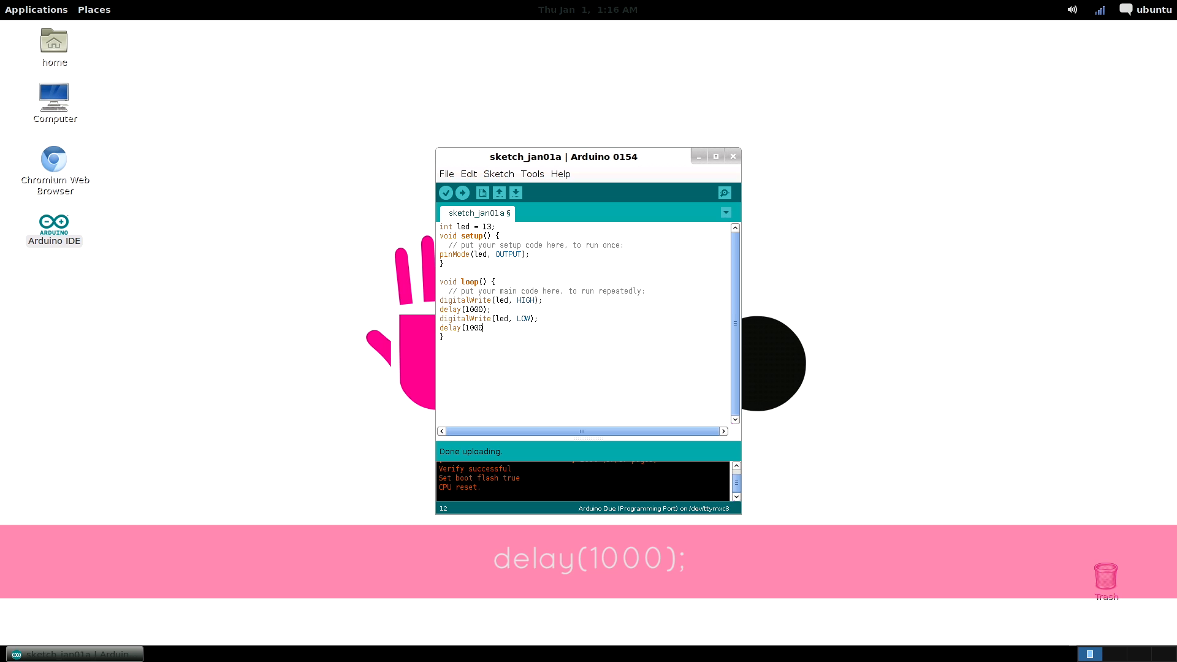
text();)
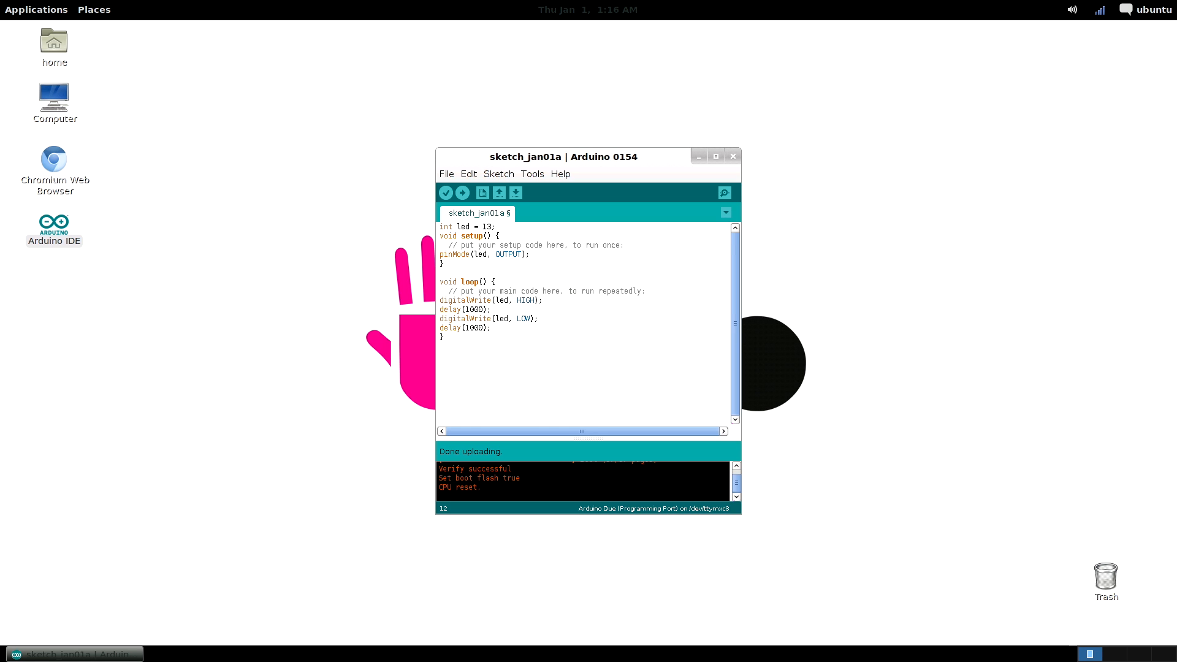
mouse_move(445, 193)
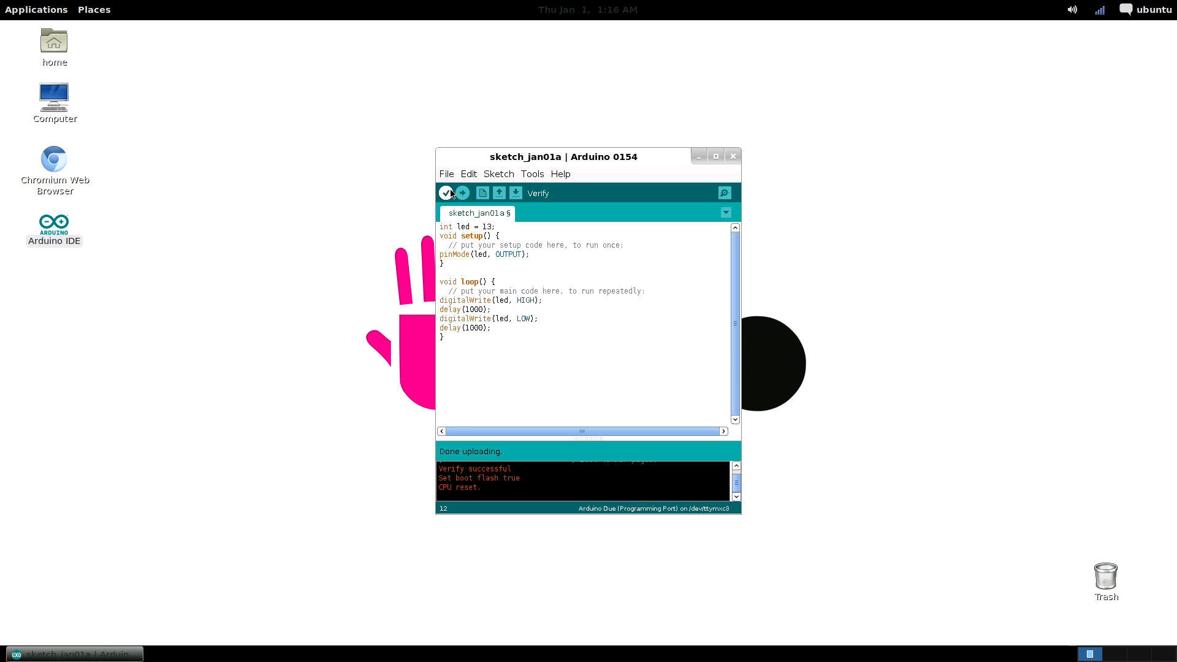
click(445, 193)
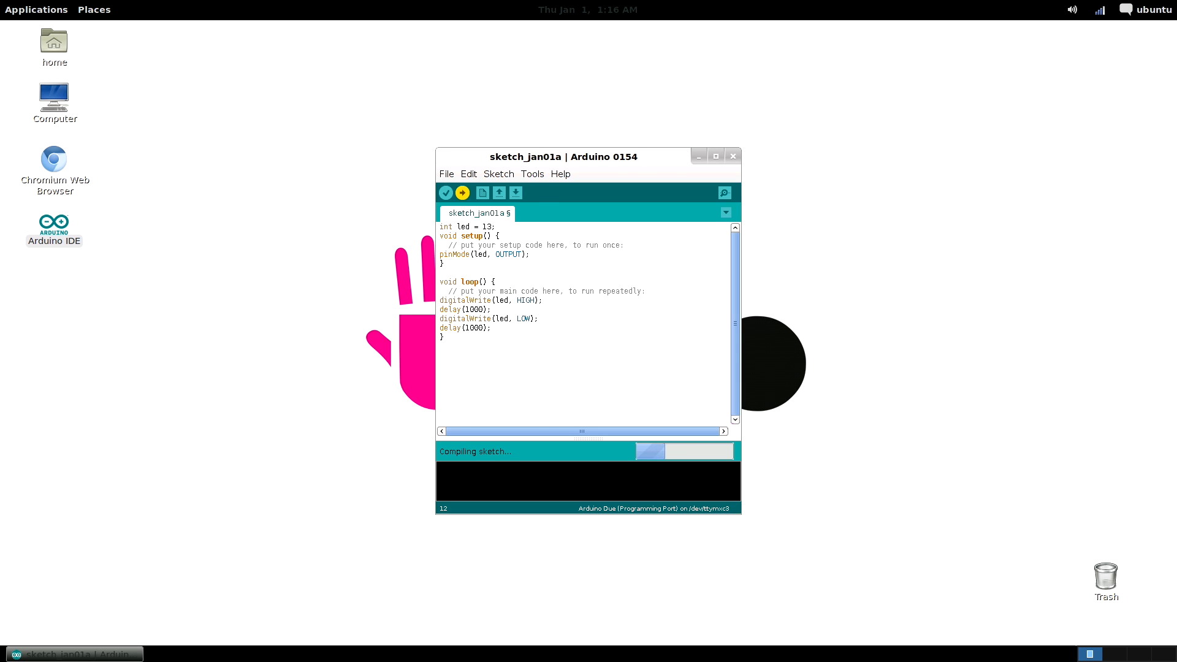